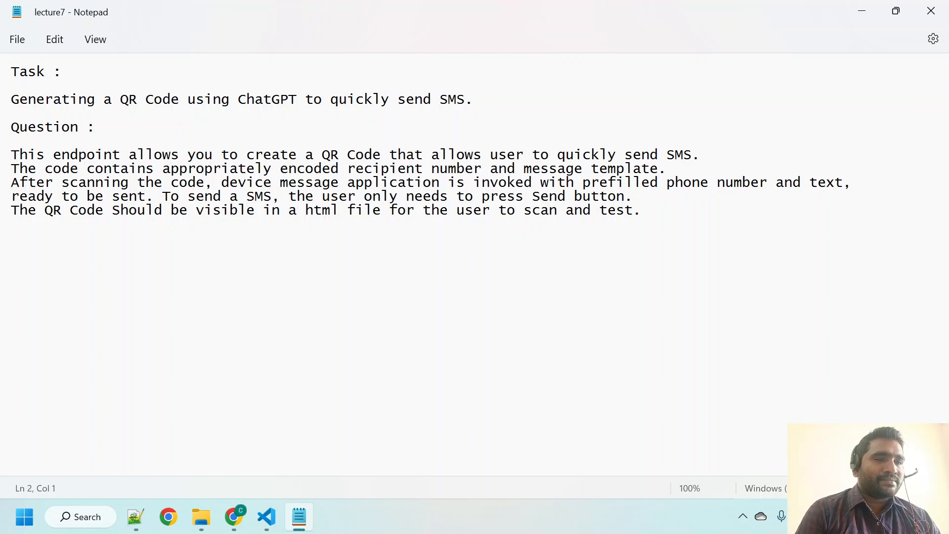
Copy the SMS QR code question, paste it into ChatGPT and send it for an answer.
click(95, 127)
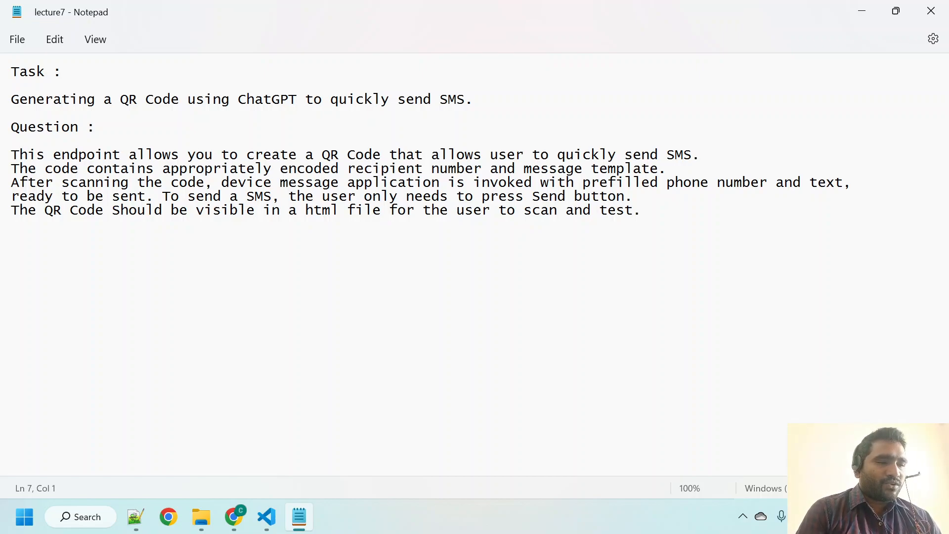
drag(10, 155, 639, 210)
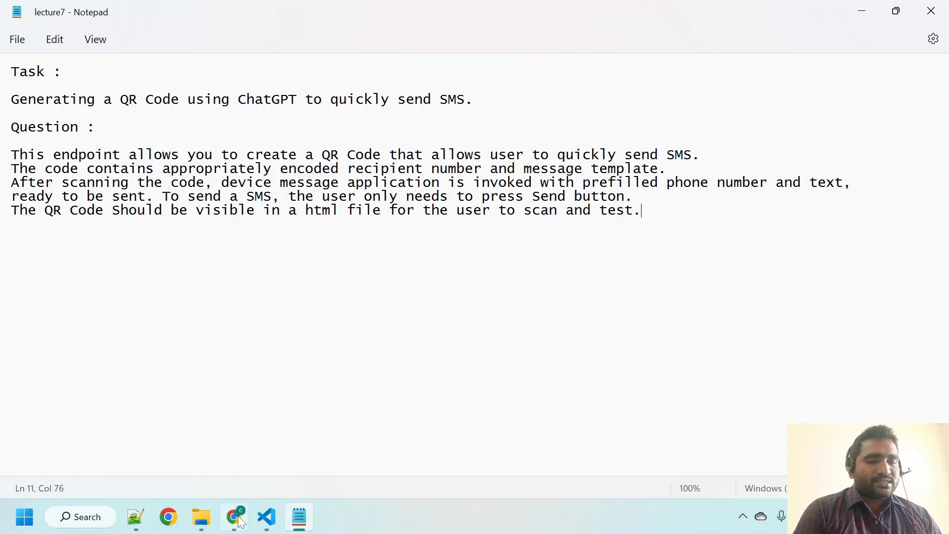
click(233, 516)
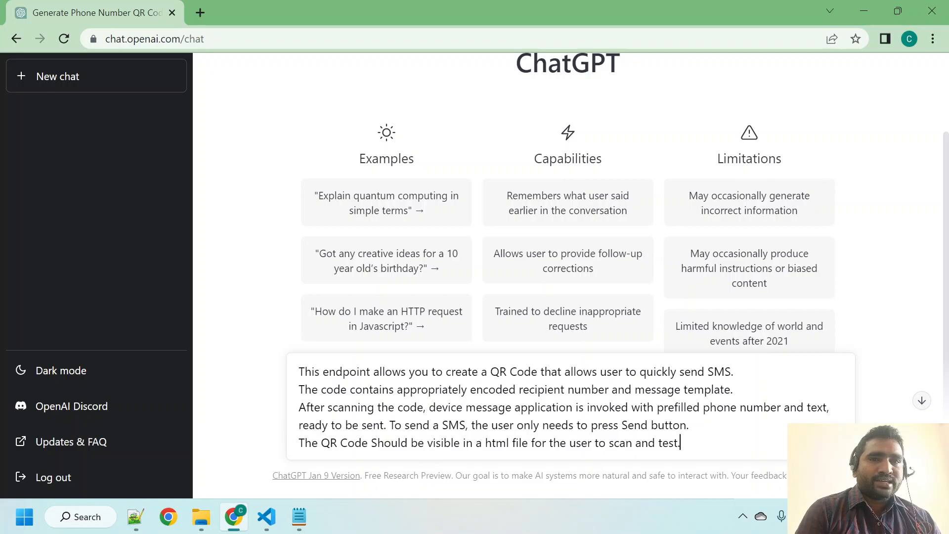
key(Enter)
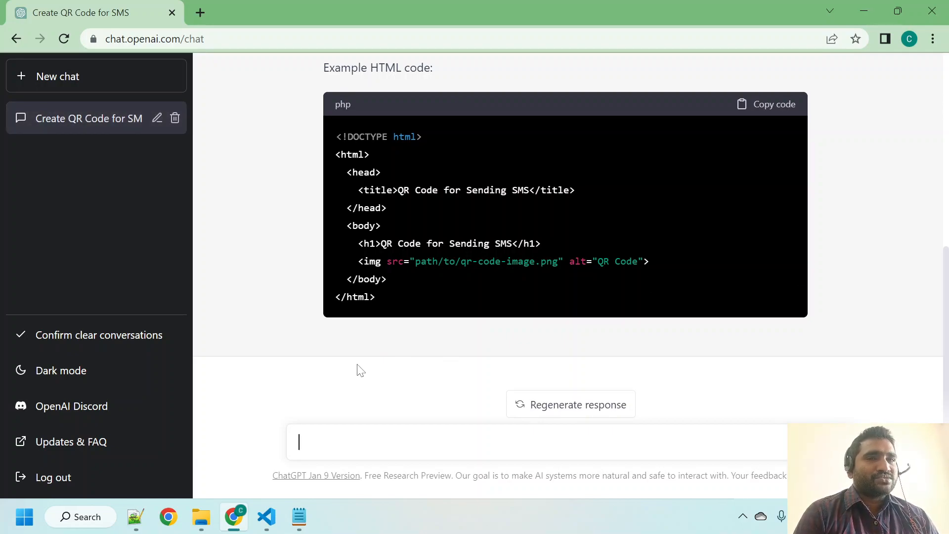
click(570, 404)
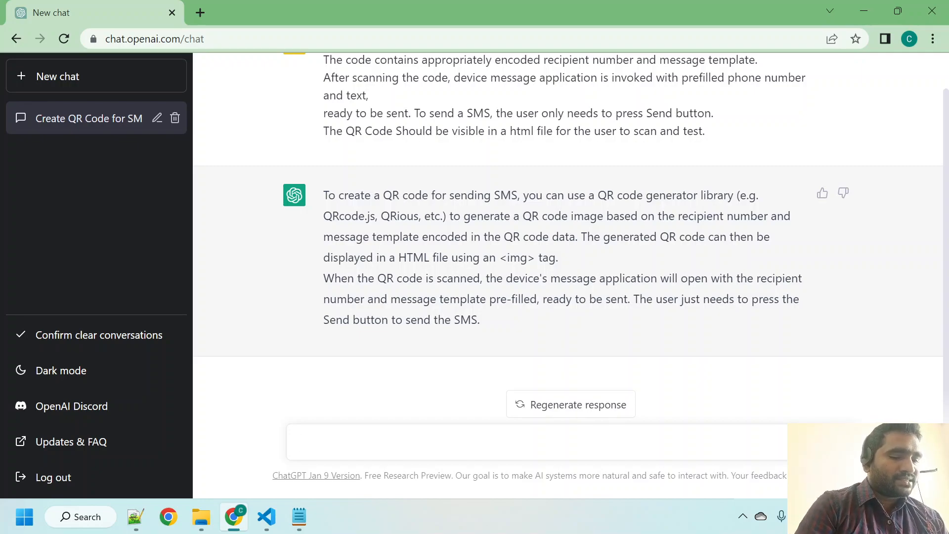
Ask ChatGPT 'can you write it in python and flask and html' and review the reply.
text(can you)
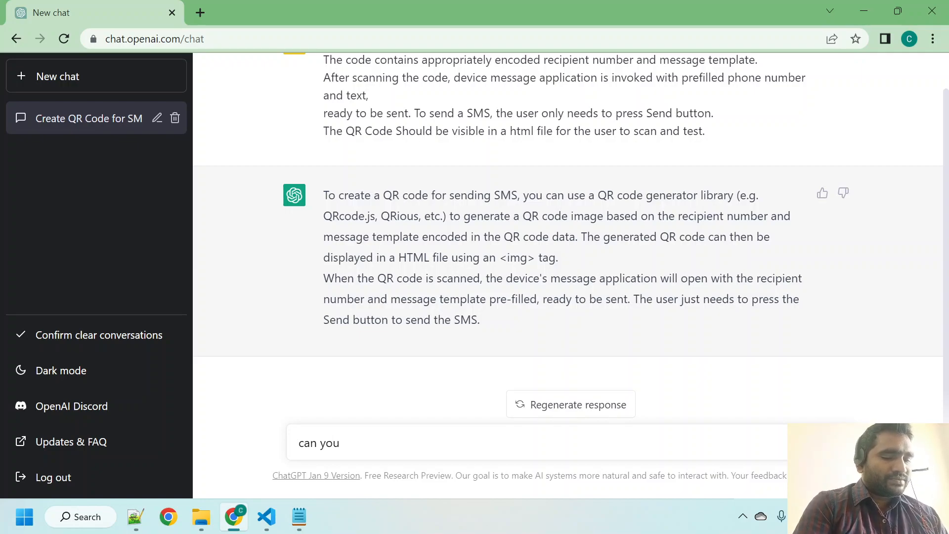
text(write)
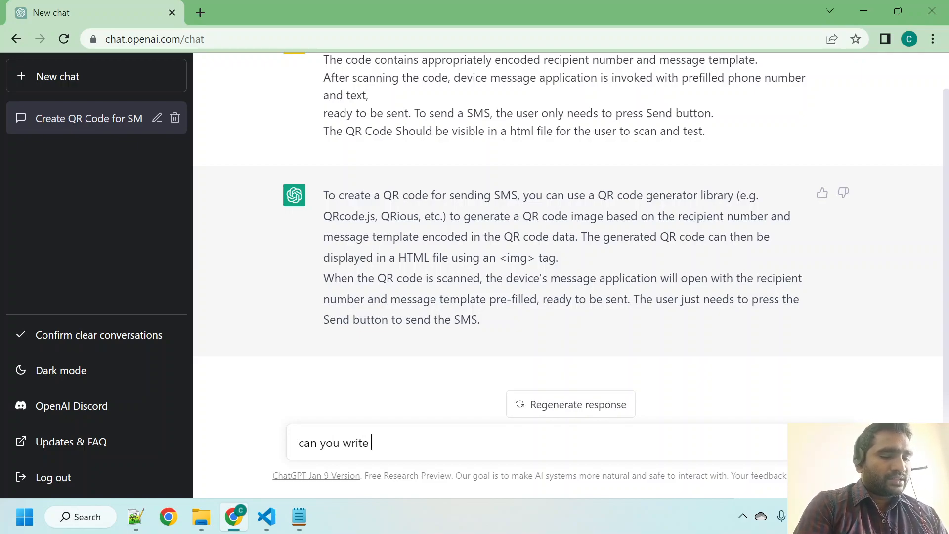
text(it in)
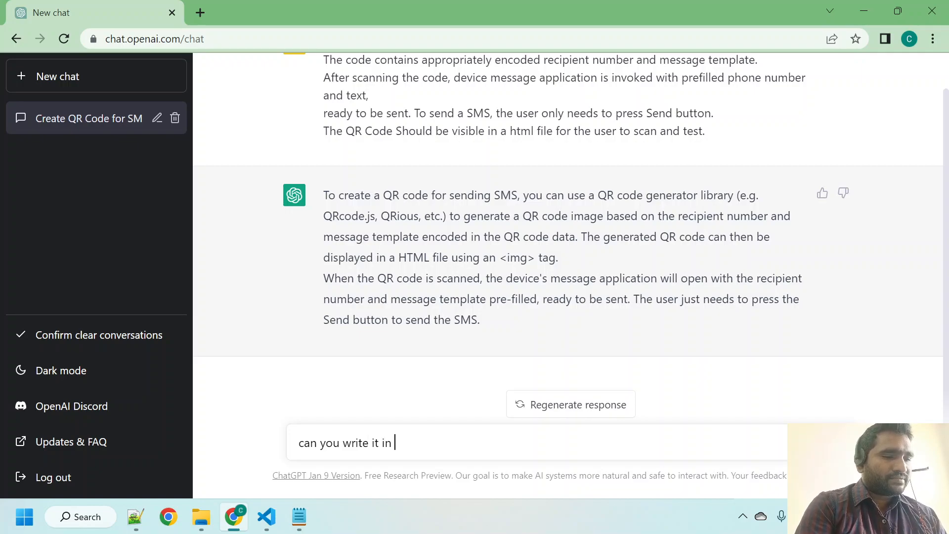
text(python and fla)
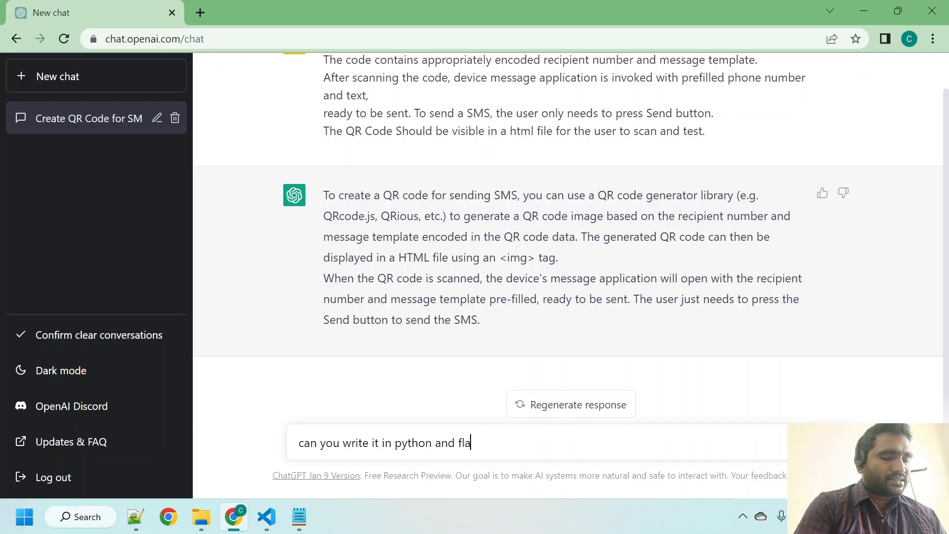
text(sk and)
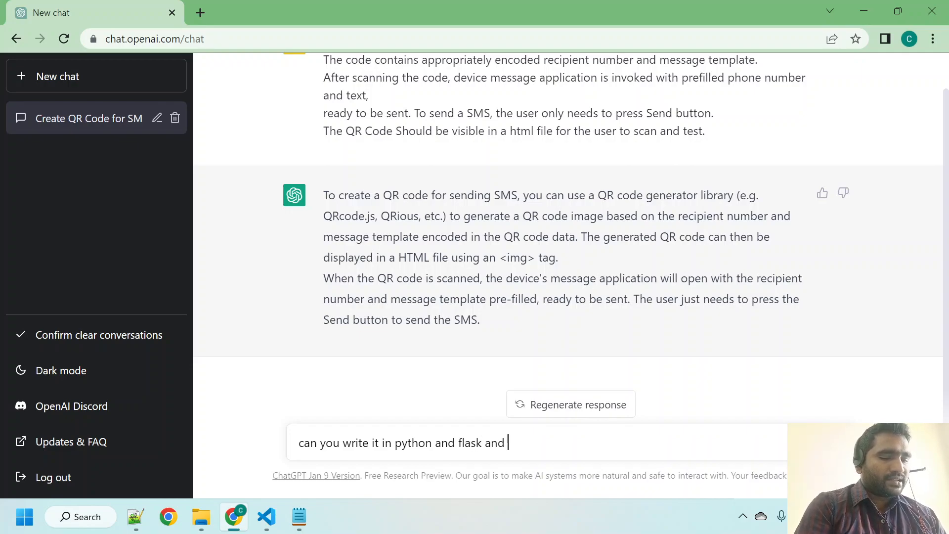
text(html)
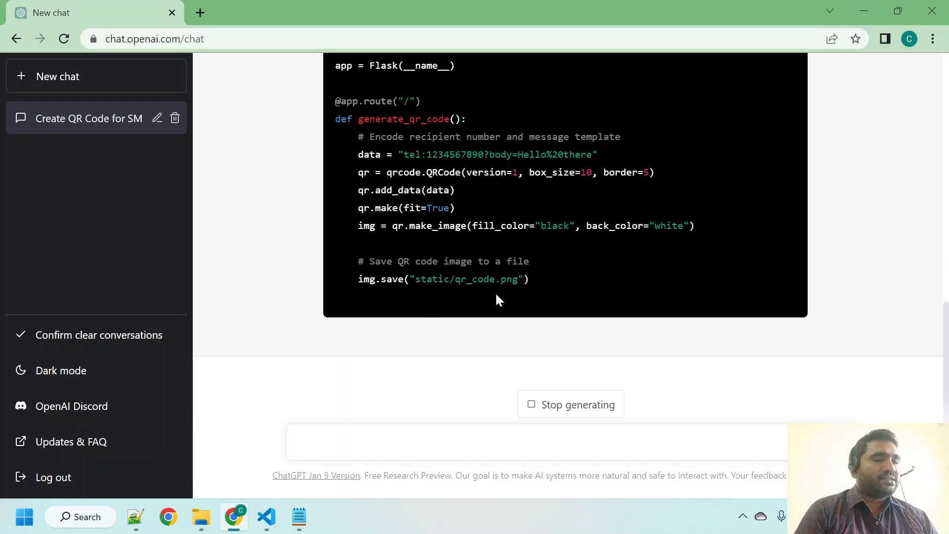
mouse_move(441, 309)
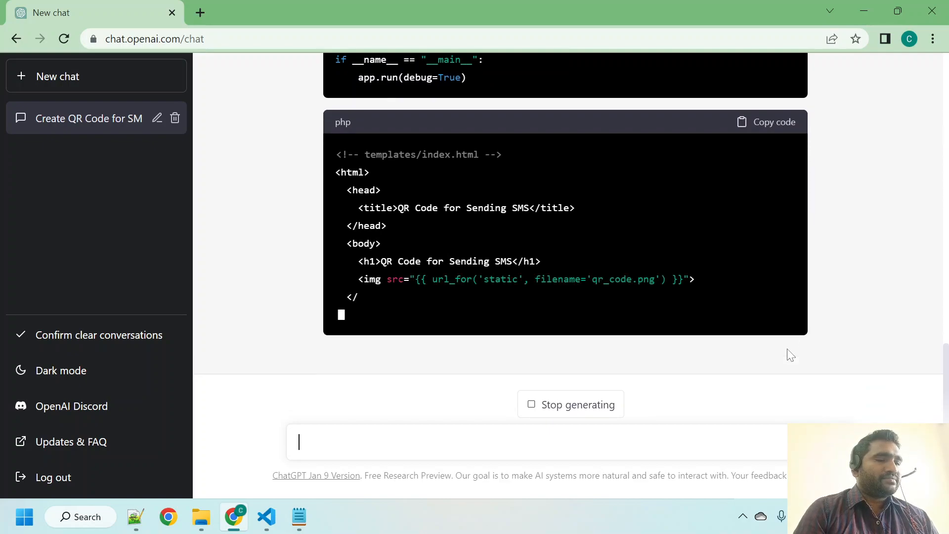
scroll(down, 3)
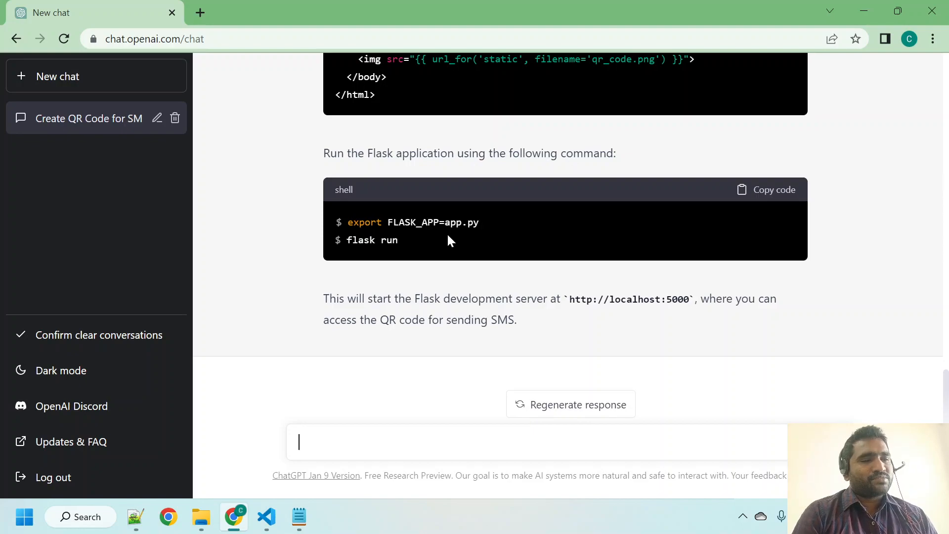
mouse_move(480, 235)
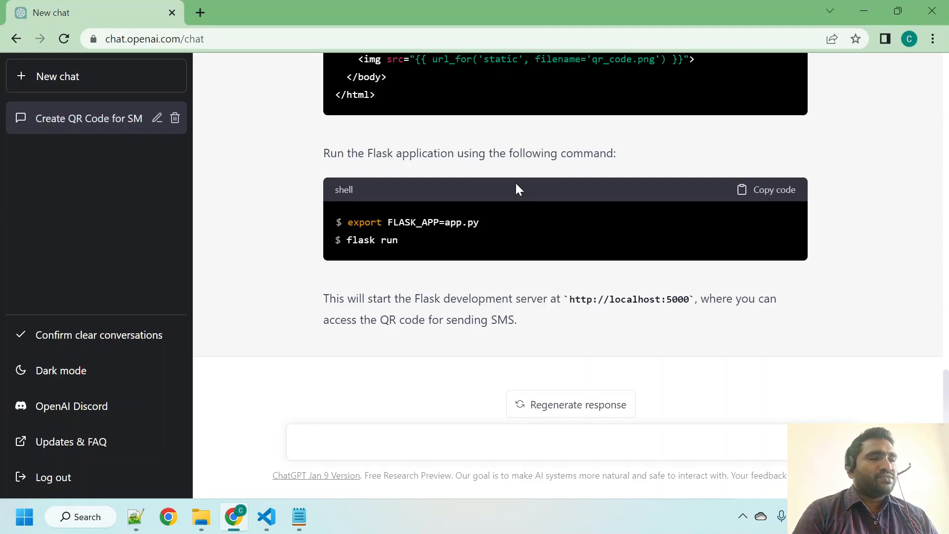
mouse_move(315, 195)
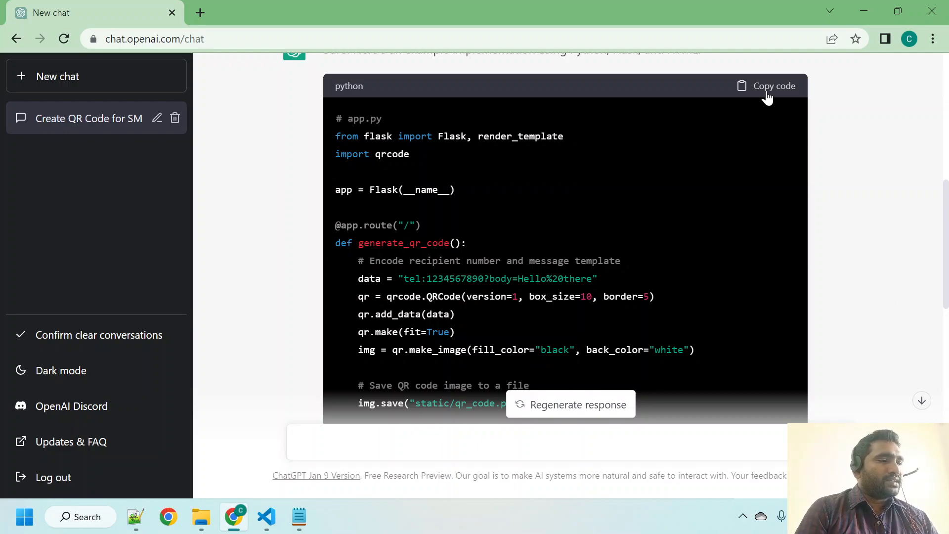
Copy ChatGPT's Flask code and create sms_qr_api.py in Course_Tasks to hold it.
click(772, 85)
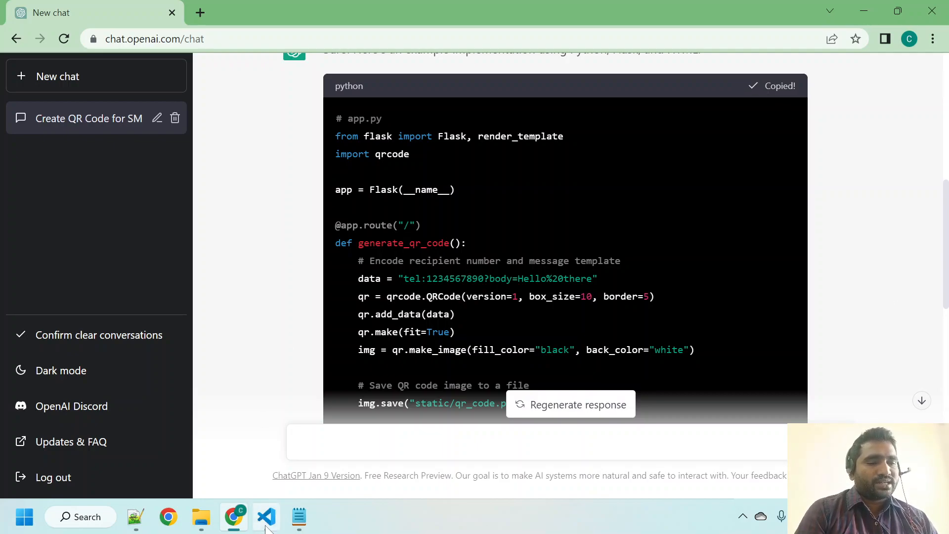
click(266, 517)
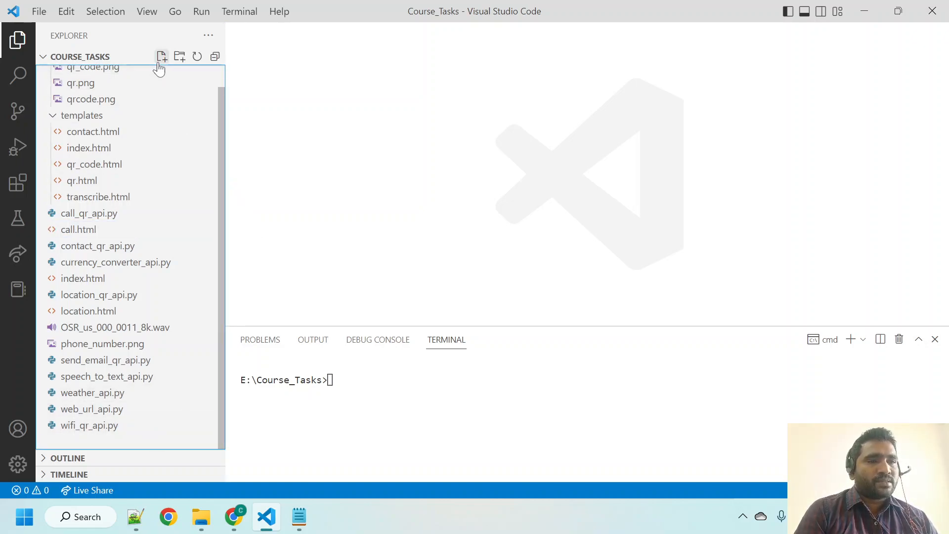
click(161, 56)
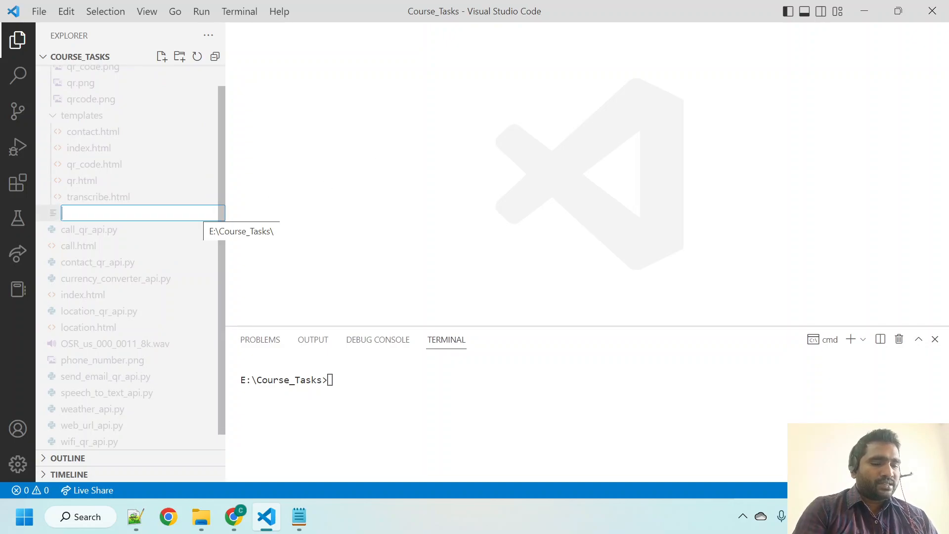
text(sms)
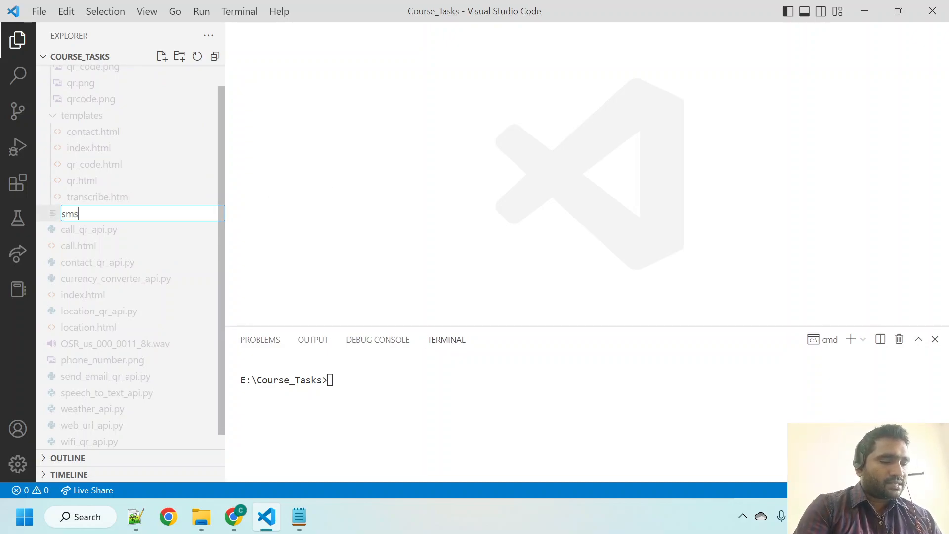
text(_qr_)
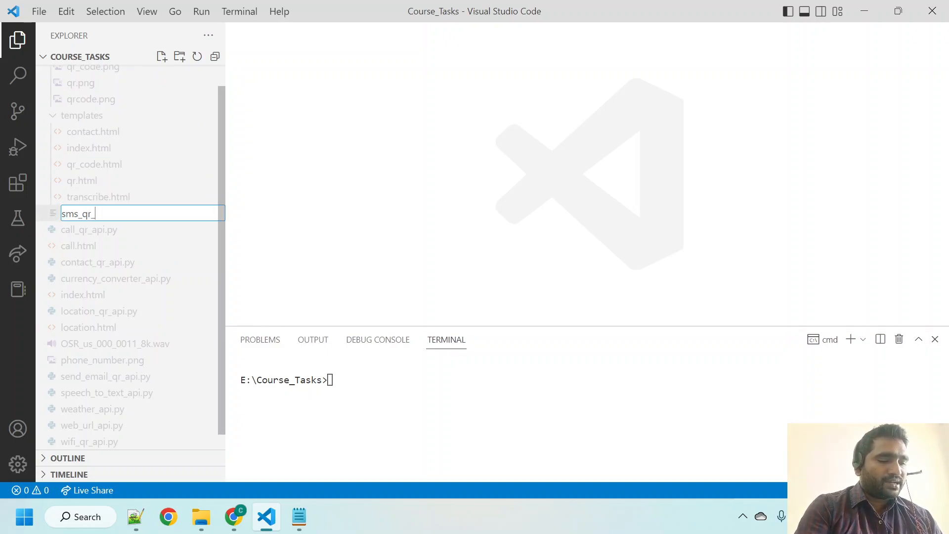
text(api.py)
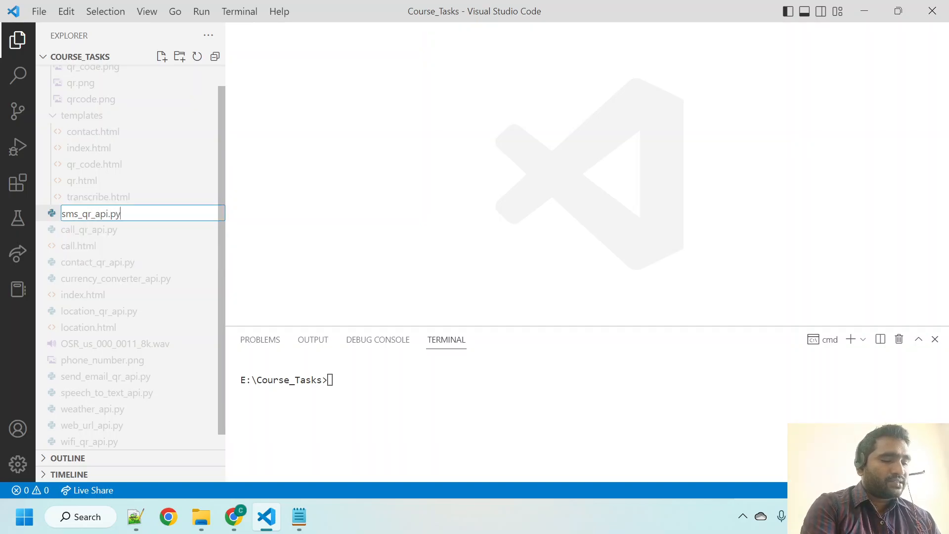
key(Enter)
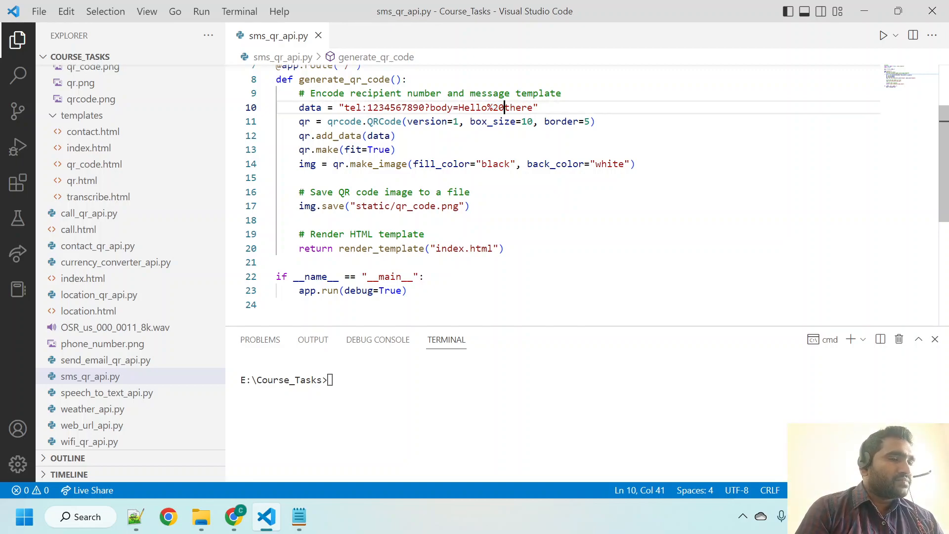
Change the image path to static/sms_qr_code.png and the rendered template to sms.html.
click(367, 149)
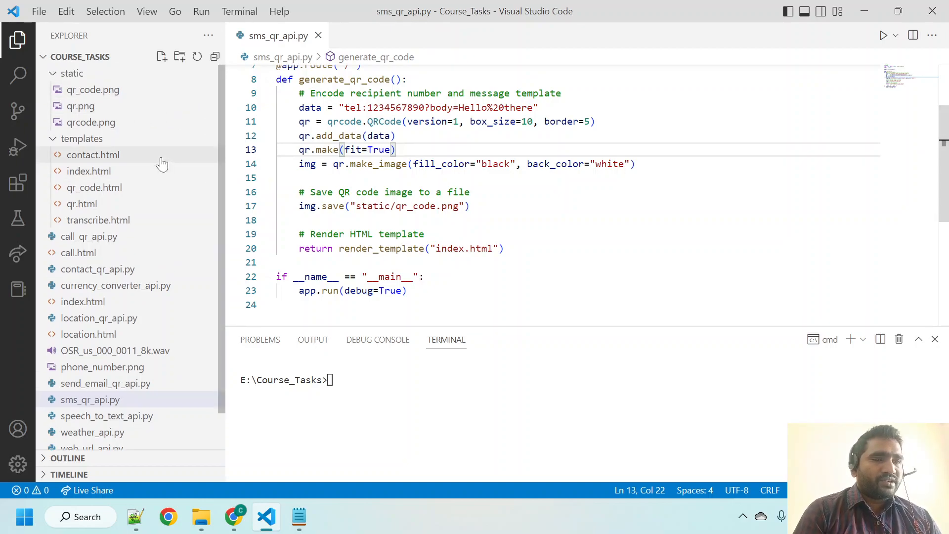
mouse_move(93, 90)
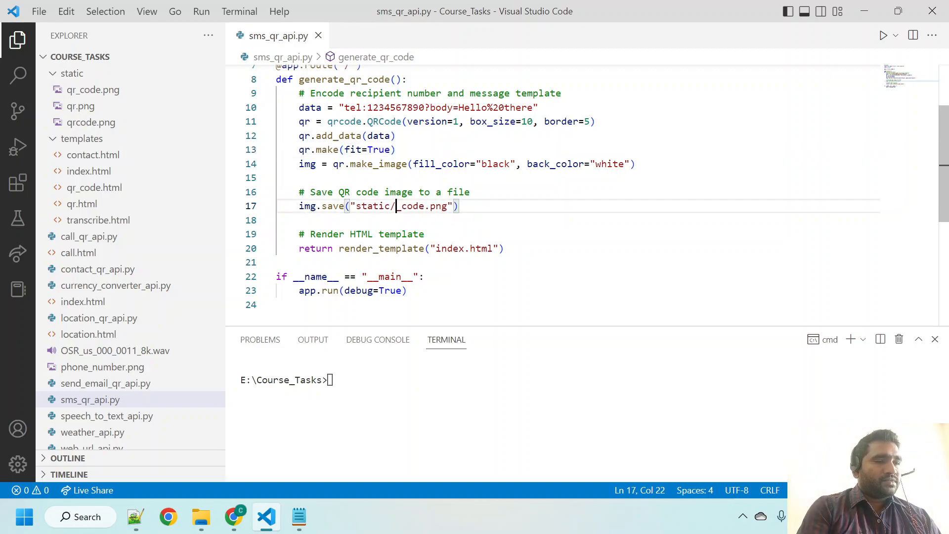
text(sms)
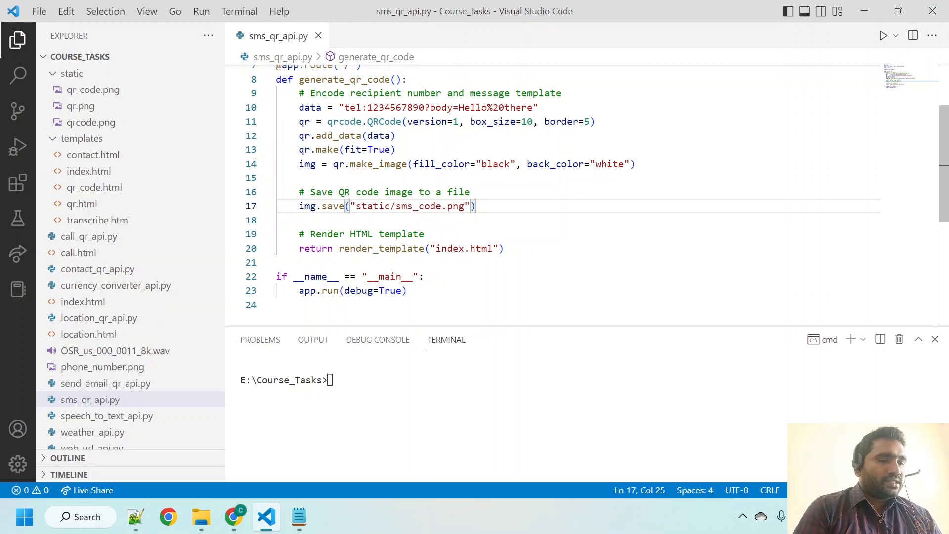
text(qr_)
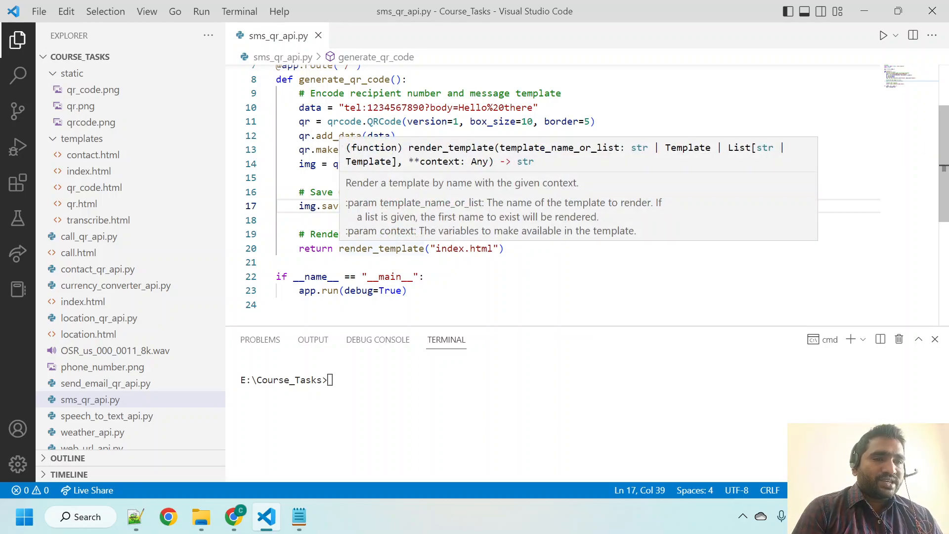
double_click(449, 248)
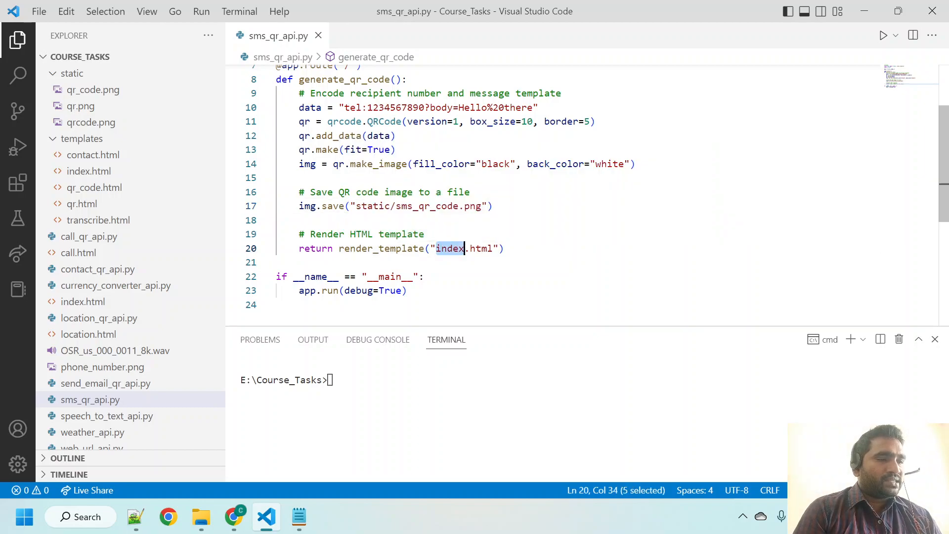
text(sms)
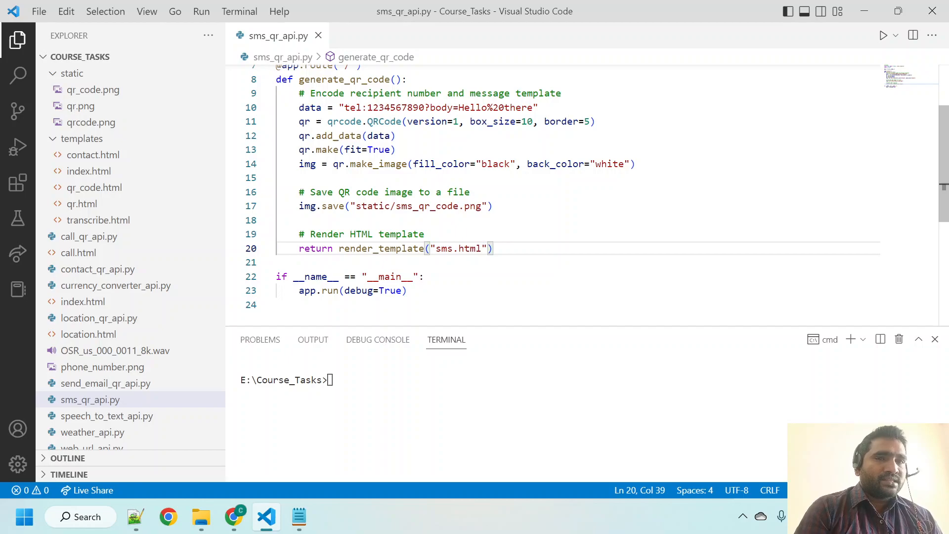
double_click(382, 248)
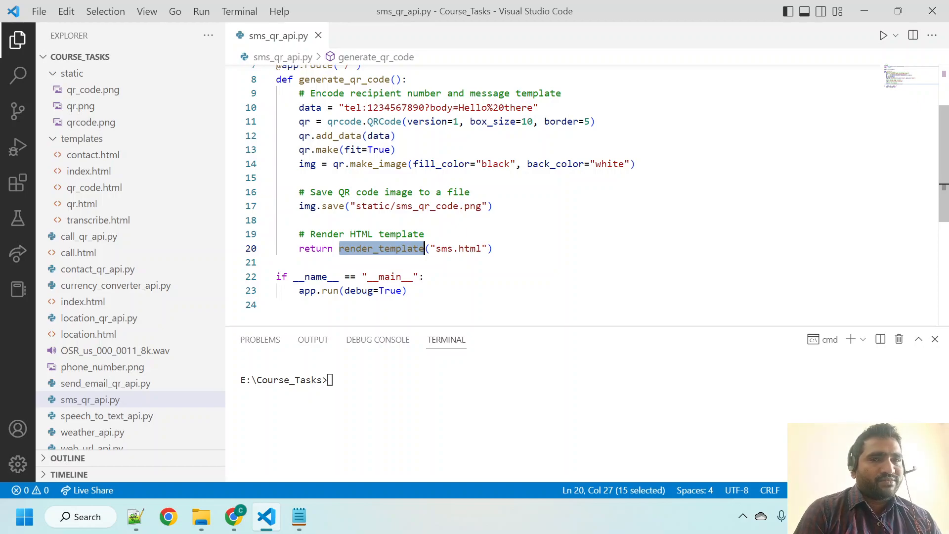
click(234, 516)
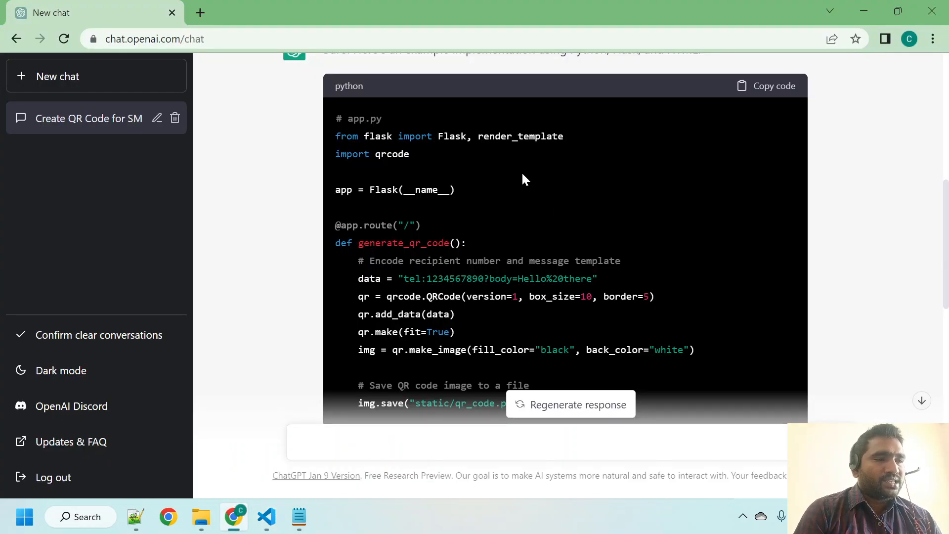
scroll(down, 3)
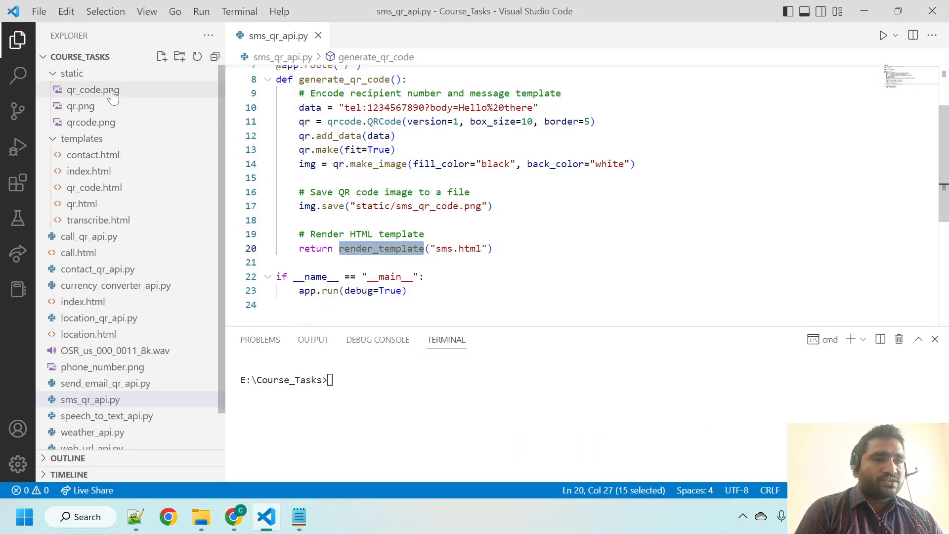
click(82, 138)
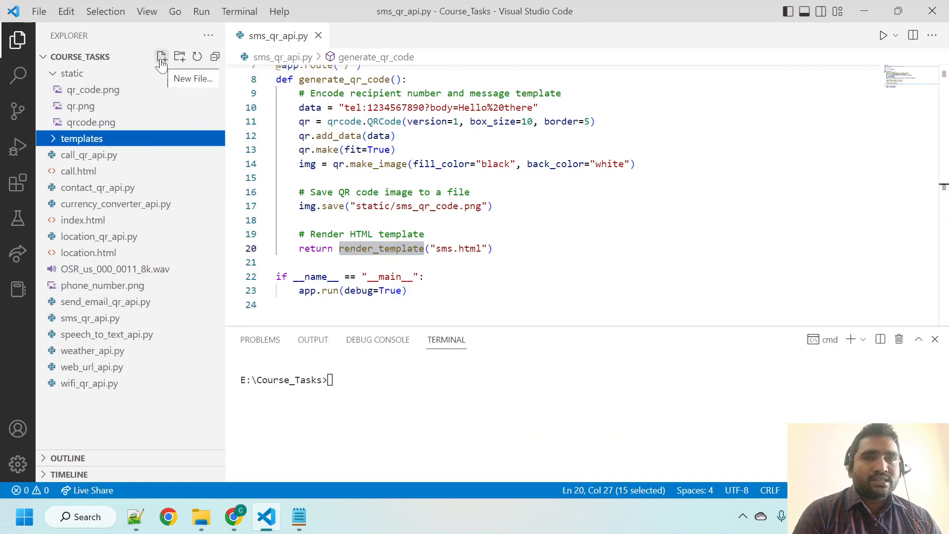
Create an empty sms.html file in the templates folder.
click(161, 57)
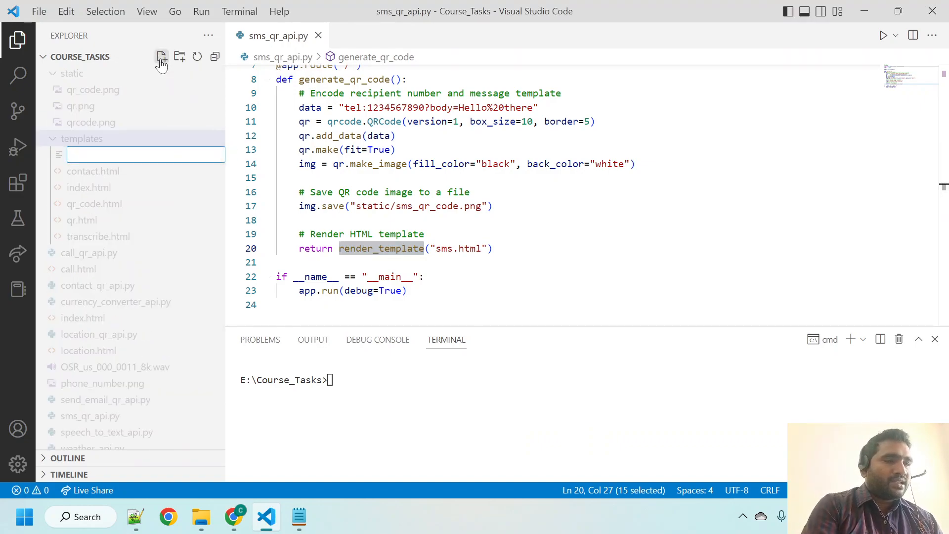
text(sms)
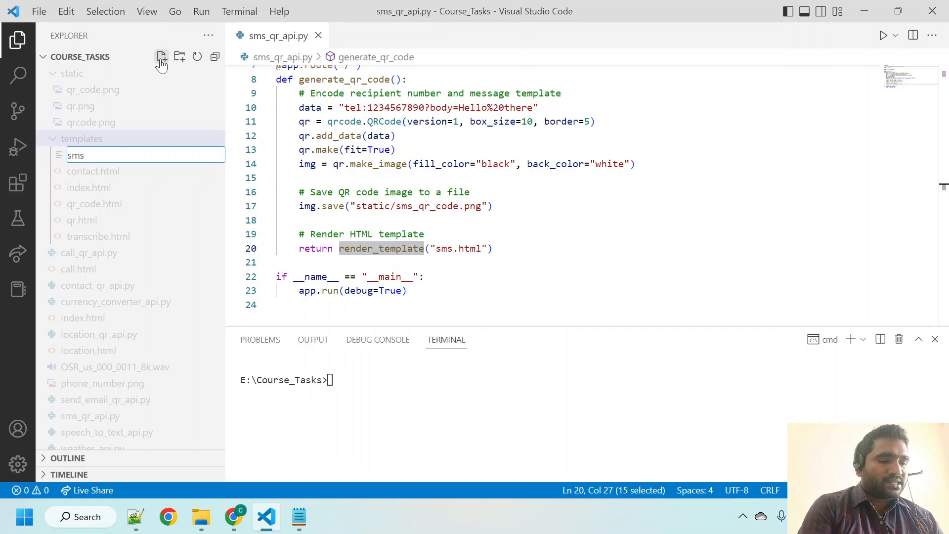
text(.h)
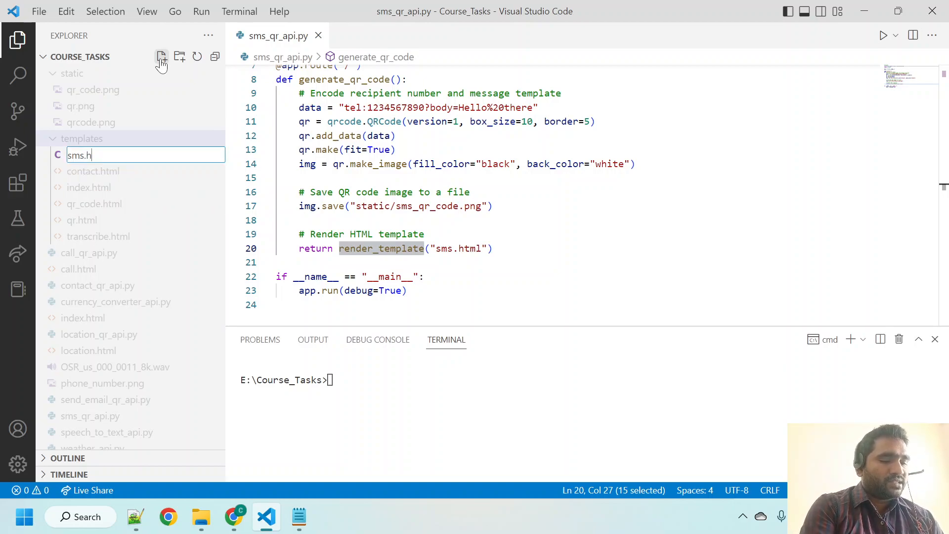
text(tml)
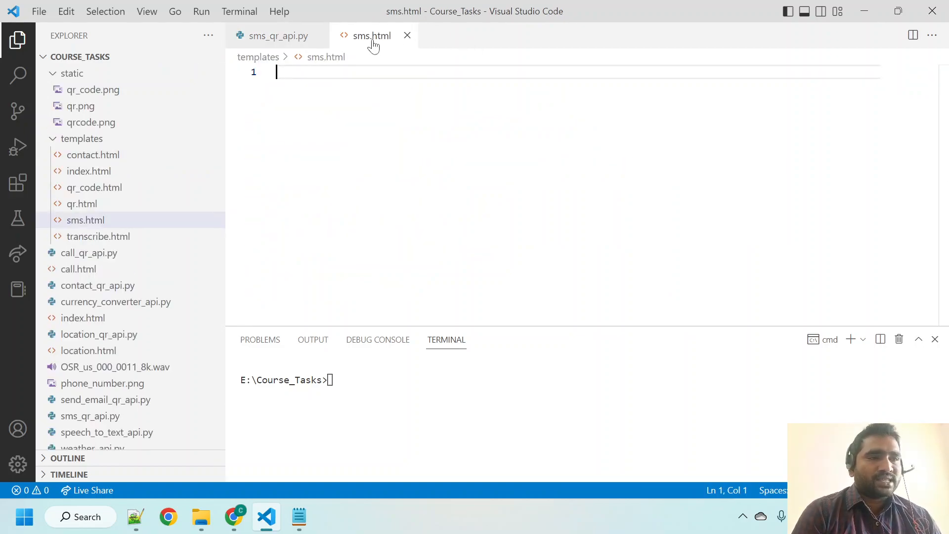
mouse_move(85, 204)
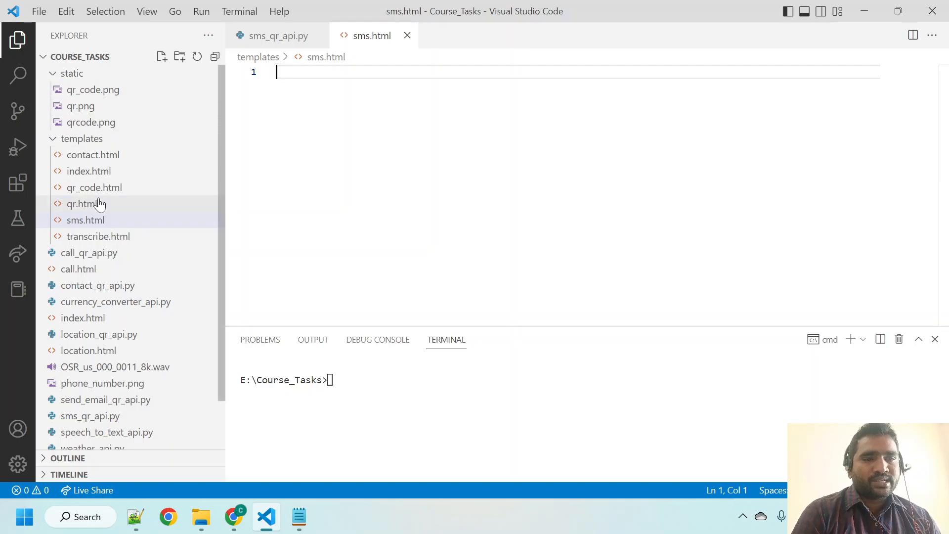
click(85, 220)
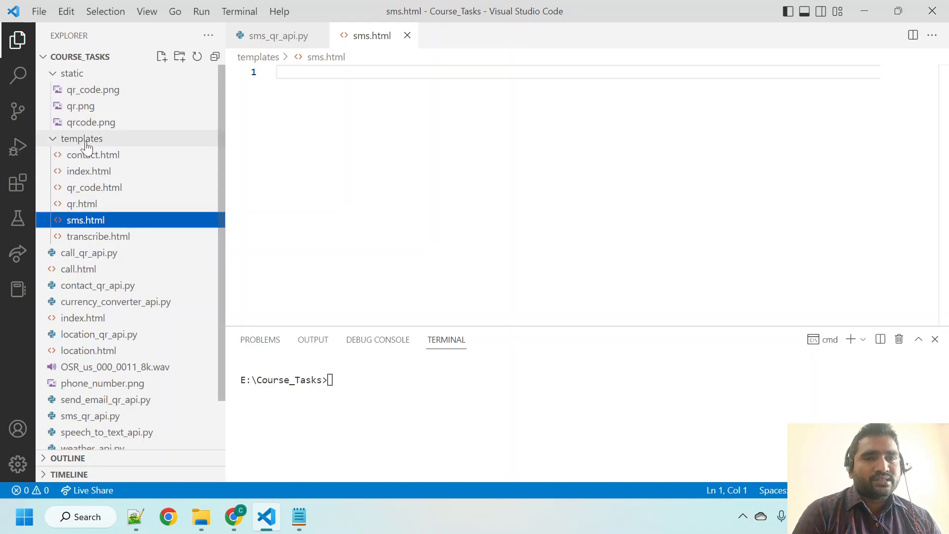
click(82, 138)
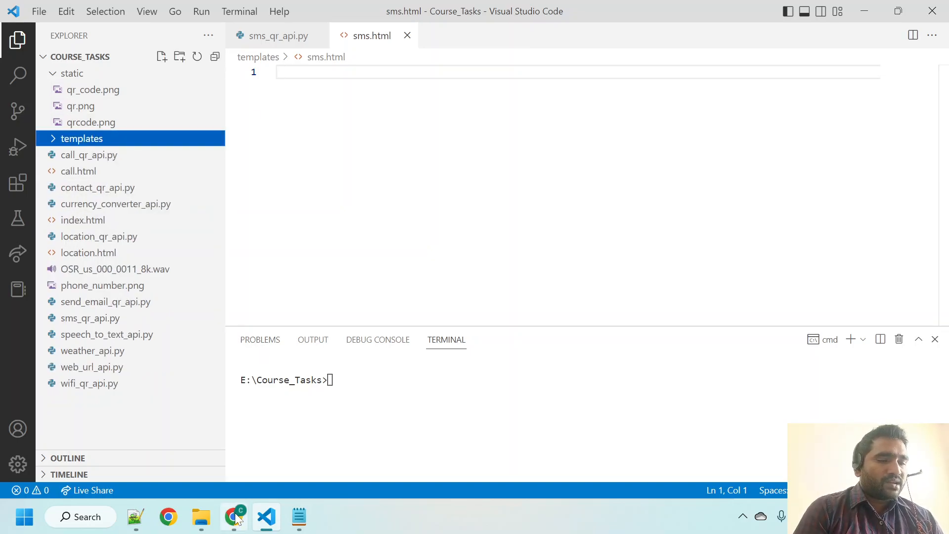
Copy ChatGPT's generated HTML template code from the browser.
click(233, 517)
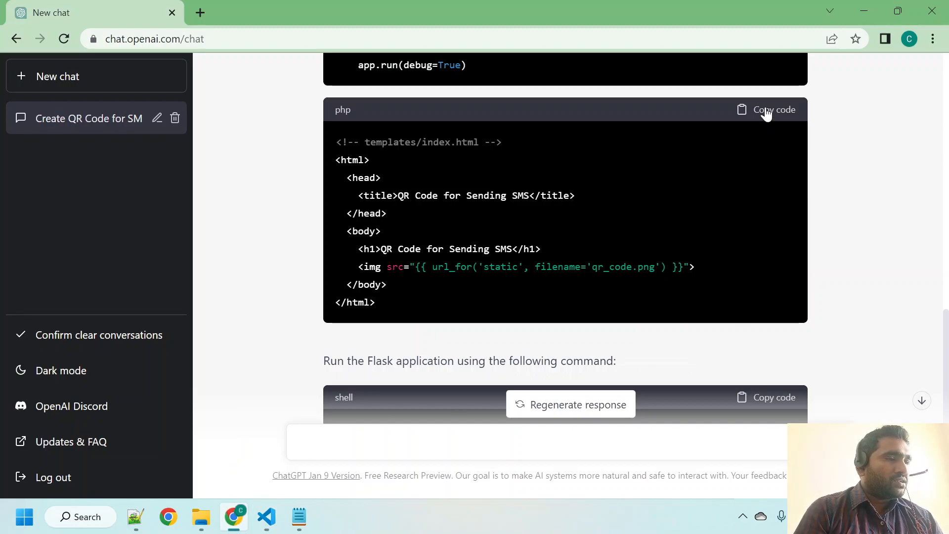
click(773, 109)
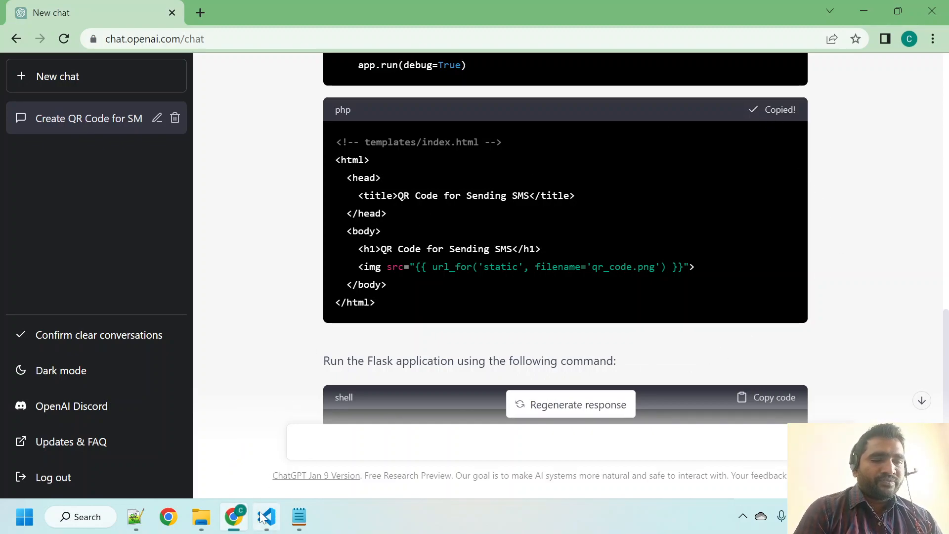
mouse_move(265, 516)
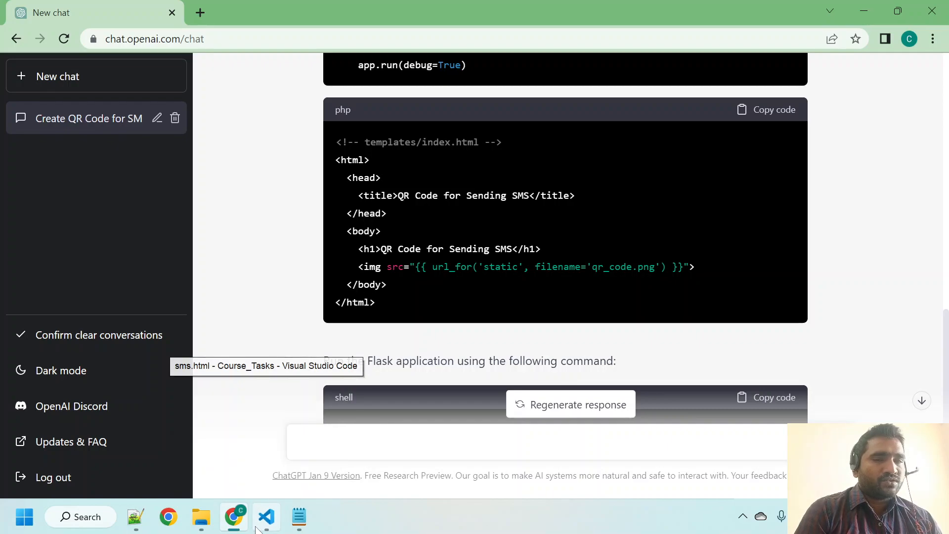
Paste the template into sms.html and point its image to static/sms_qr_code.png.
click(266, 517)
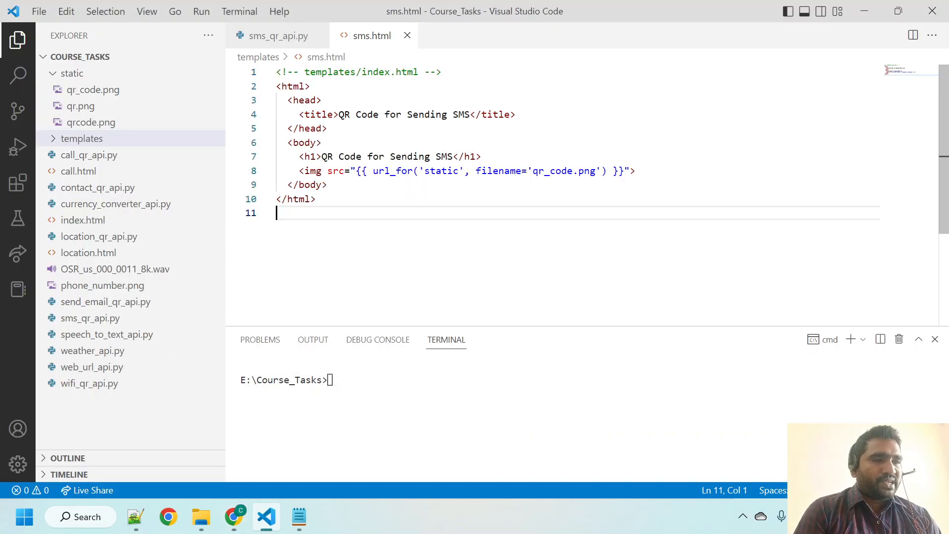
click(277, 36)
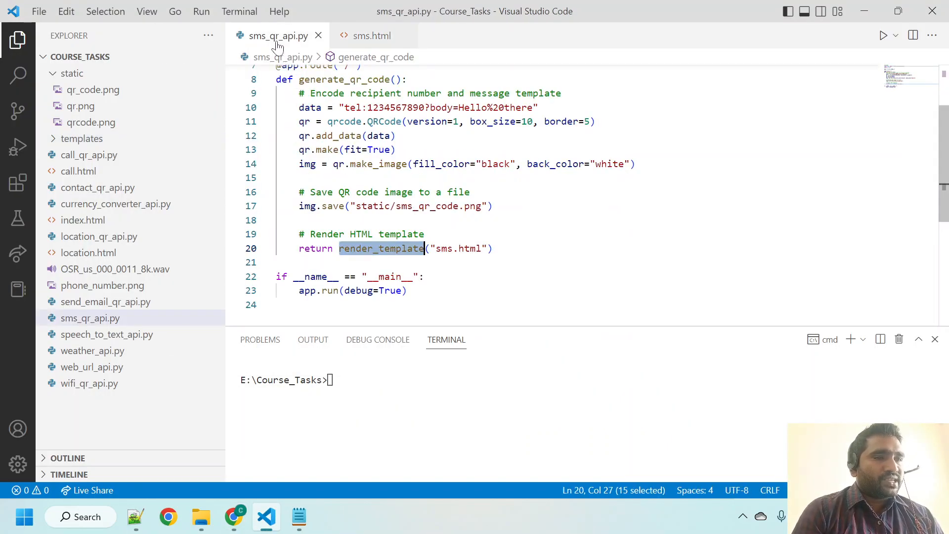
double_click(428, 205)
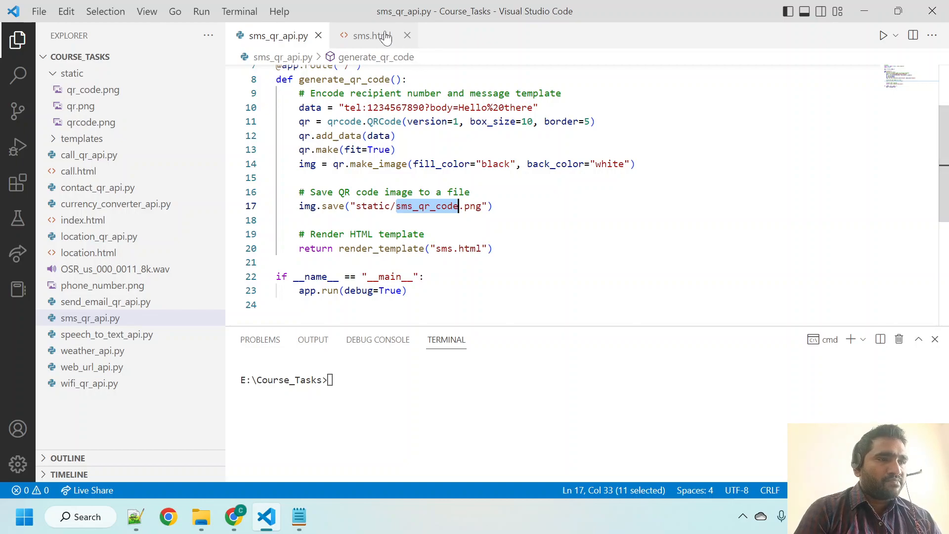
click(372, 36)
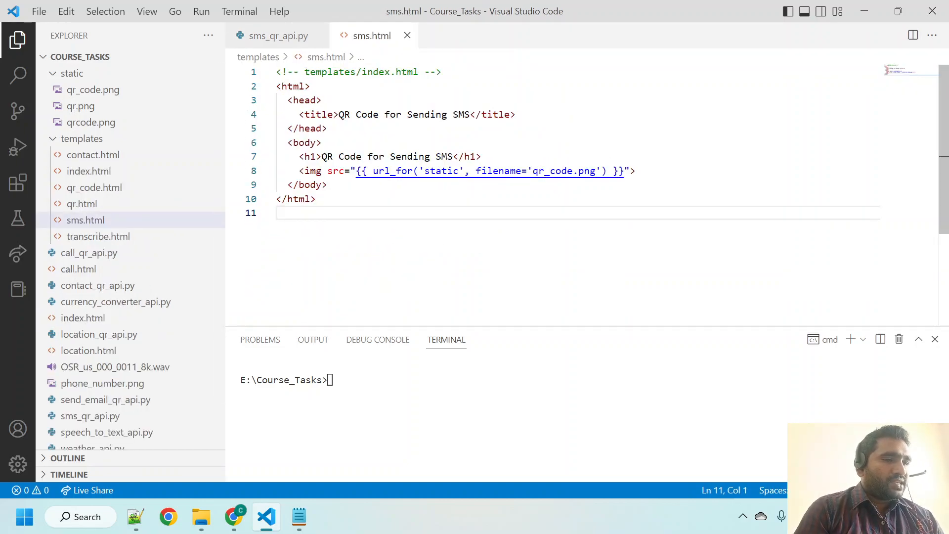
double_click(550, 171)
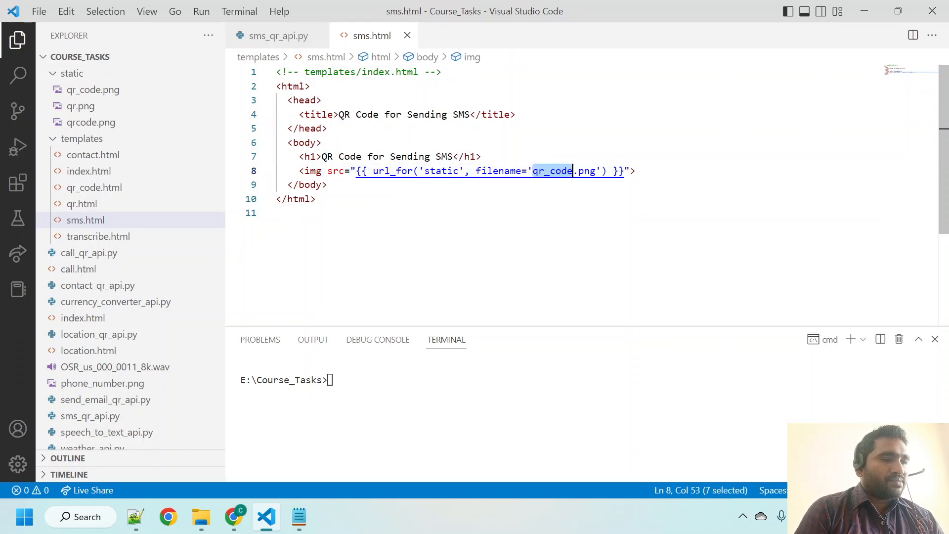
text(sms_qr_code)
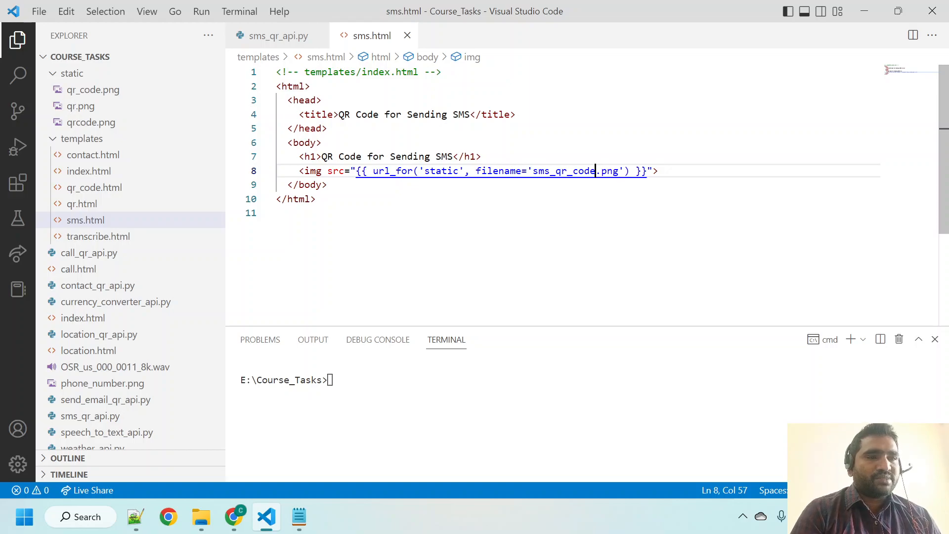
double_click(442, 171)
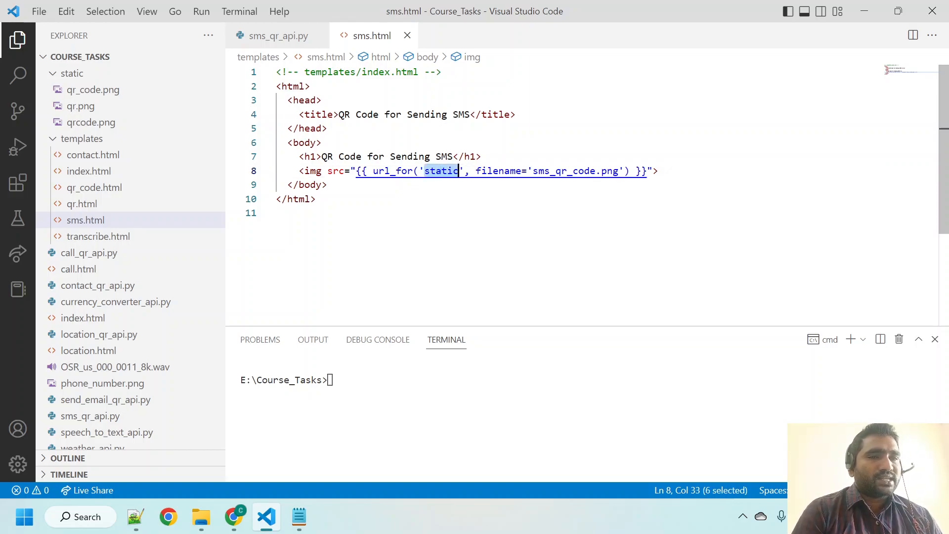
click(328, 185)
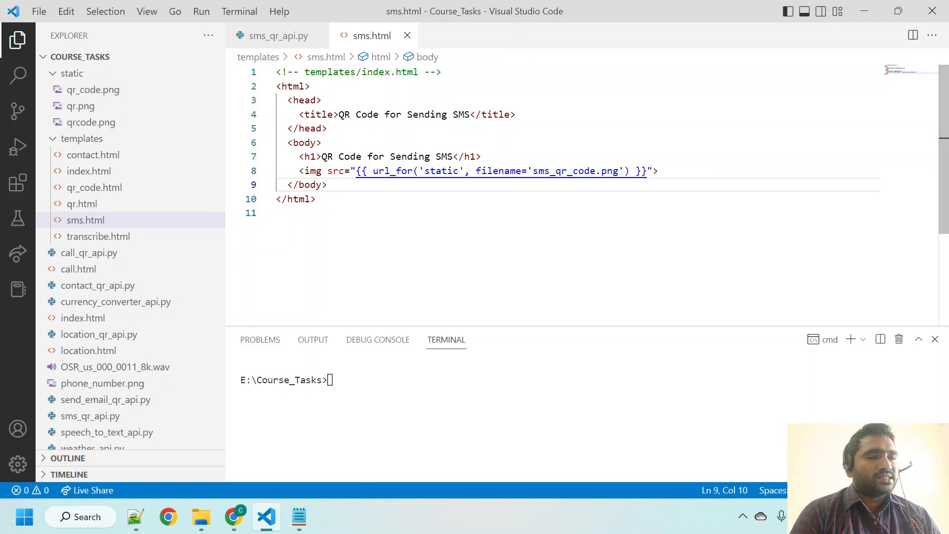
click(315, 198)
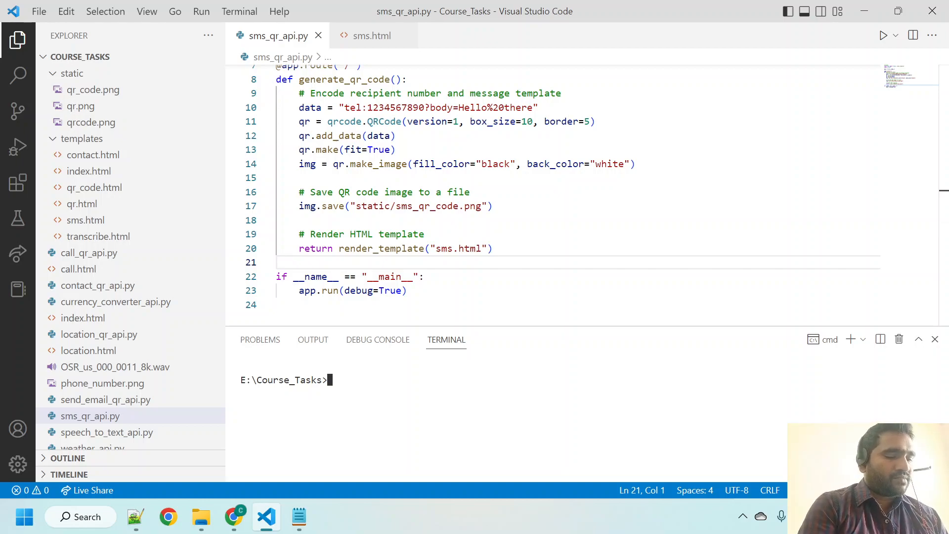
text(pyt)
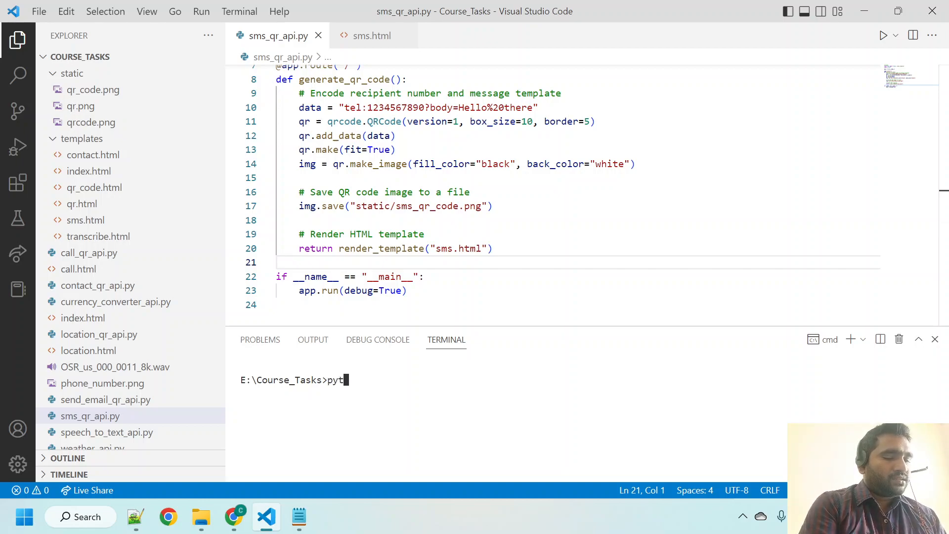
text(hon)
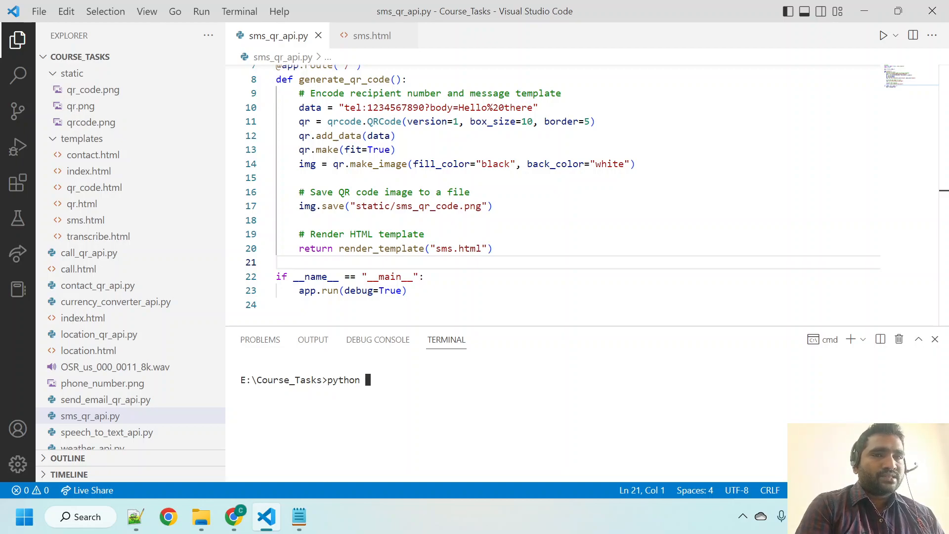
click(90, 416)
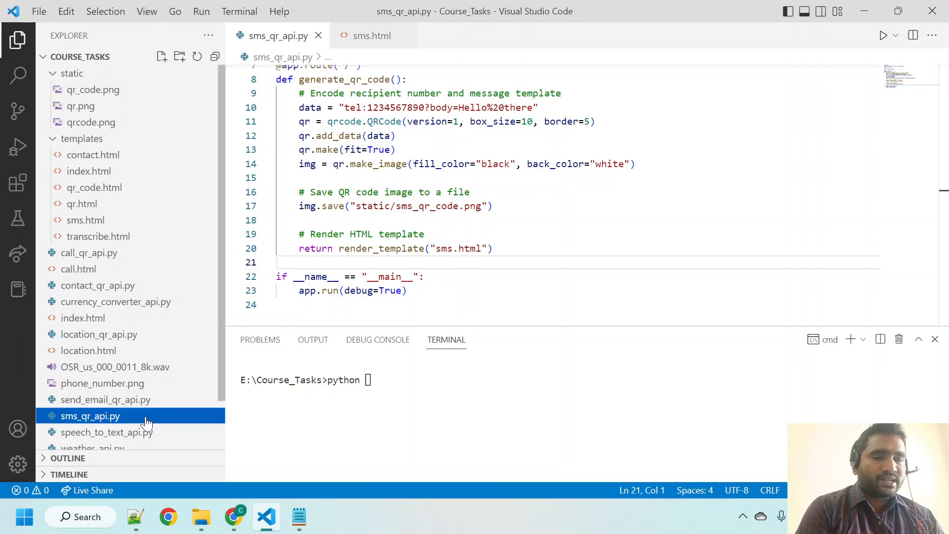
text(sm)
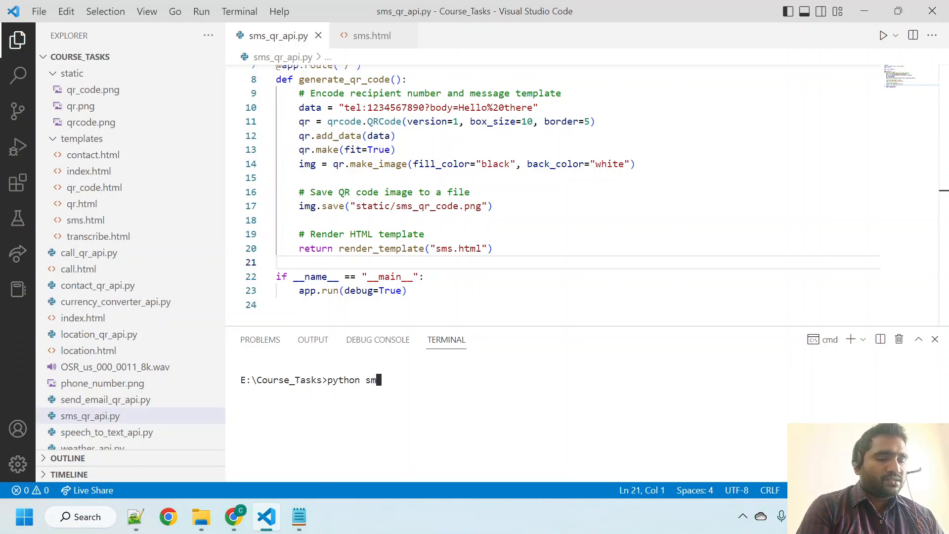
text(s_qr_api.py)
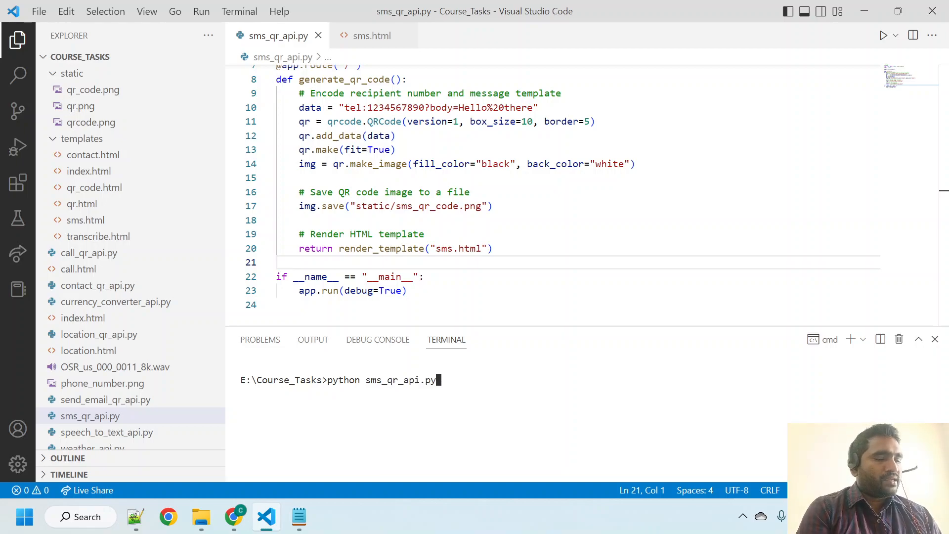
key(enter)
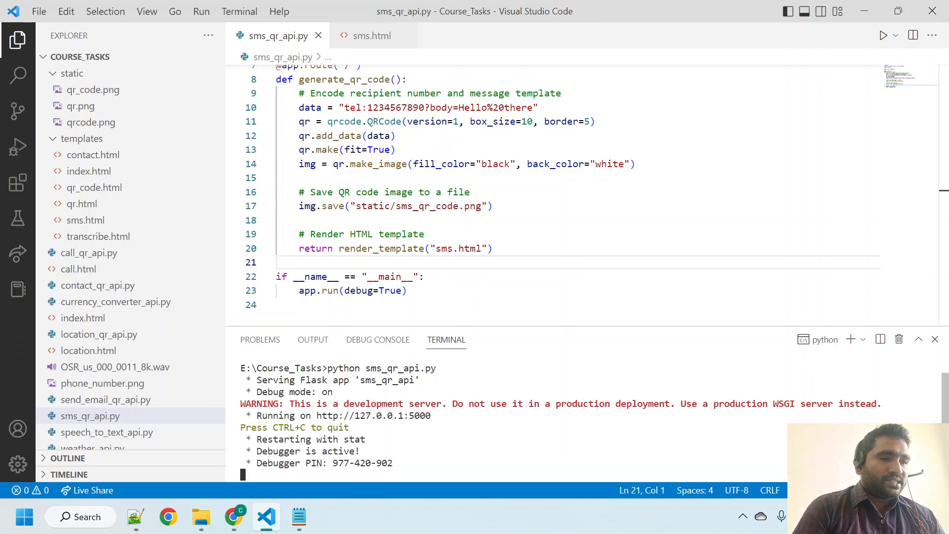
mouse_move(942, 182)
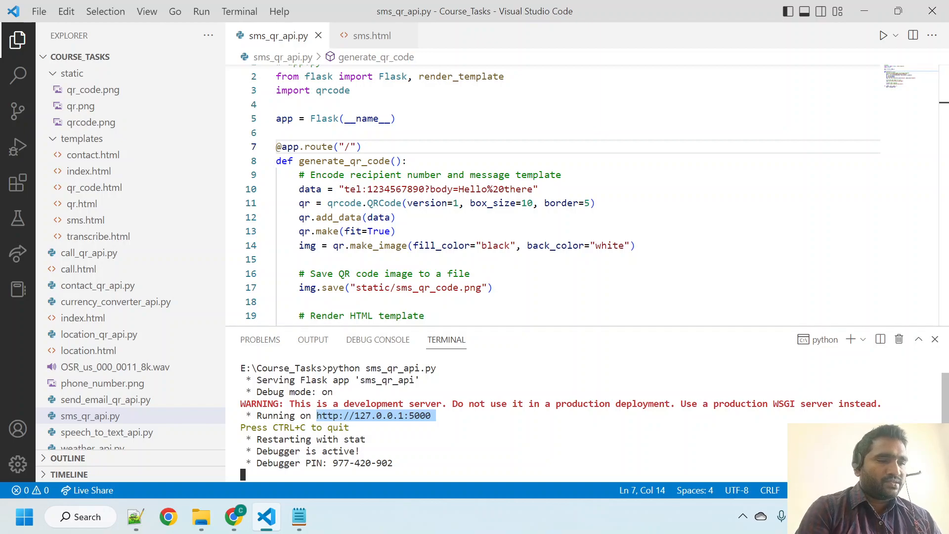
click(233, 517)
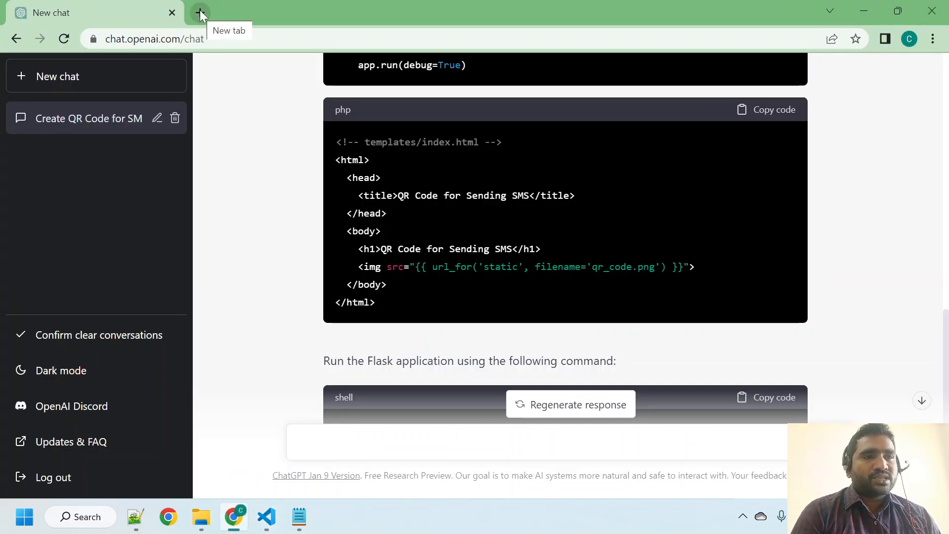
Load 127.0.0.1:5000 in a new Chrome tab to show the QR Code for Sending SMS page.
click(201, 13)
text(127.0.0.1:5000)
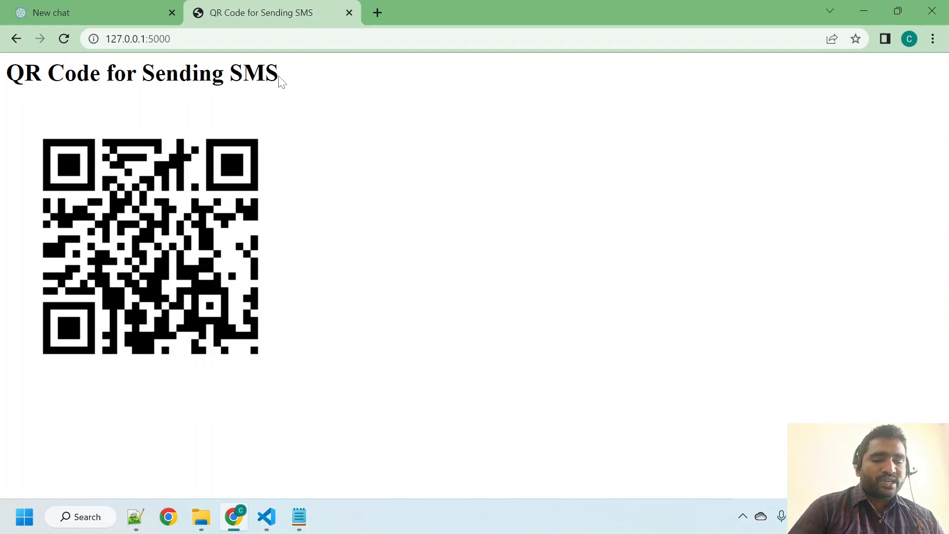
mouse_move(275, 472)
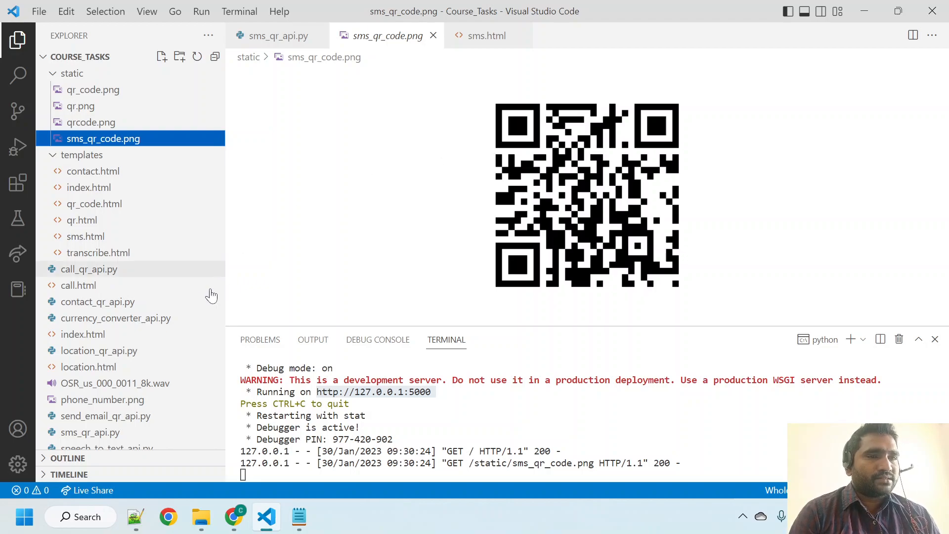
click(234, 517)
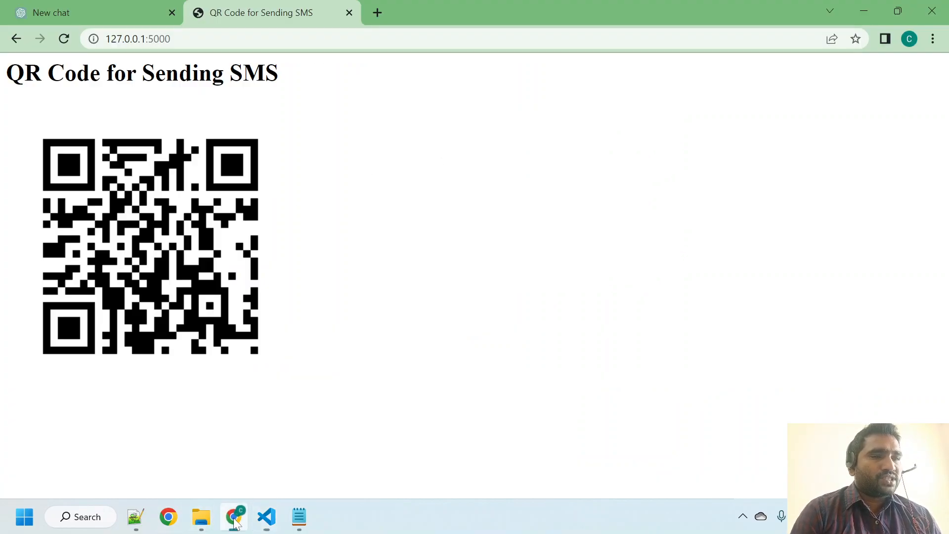